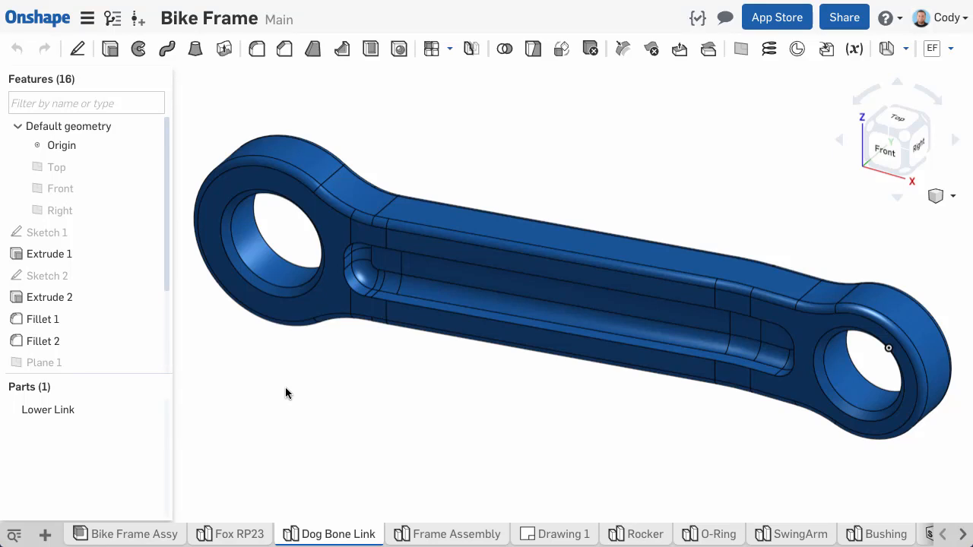
{"action": "mouse_move", "coordinate": [445, 536]}
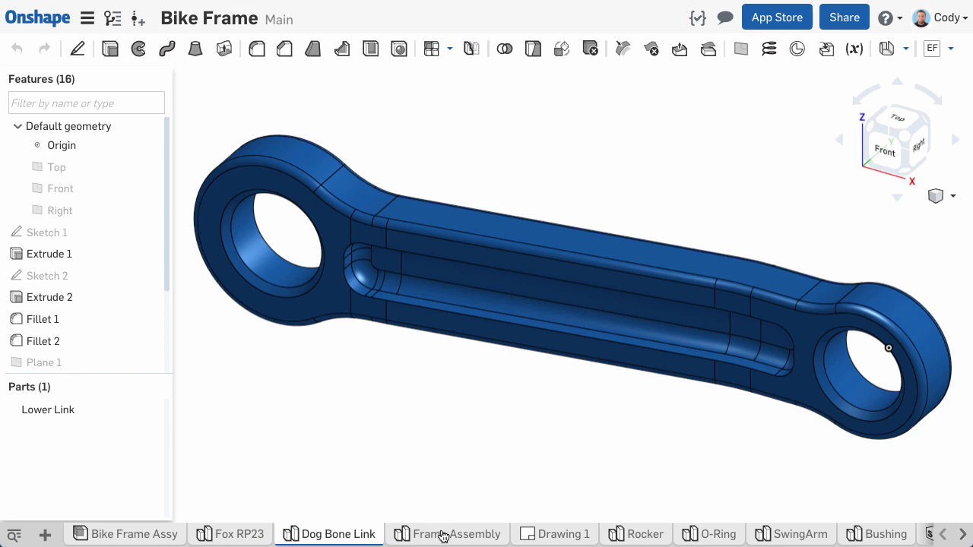
Browse the Frame Assembly and SwingArm Part Studio tabs of the bike frame document.
{"action": "left_click", "coordinate": [458, 535]}
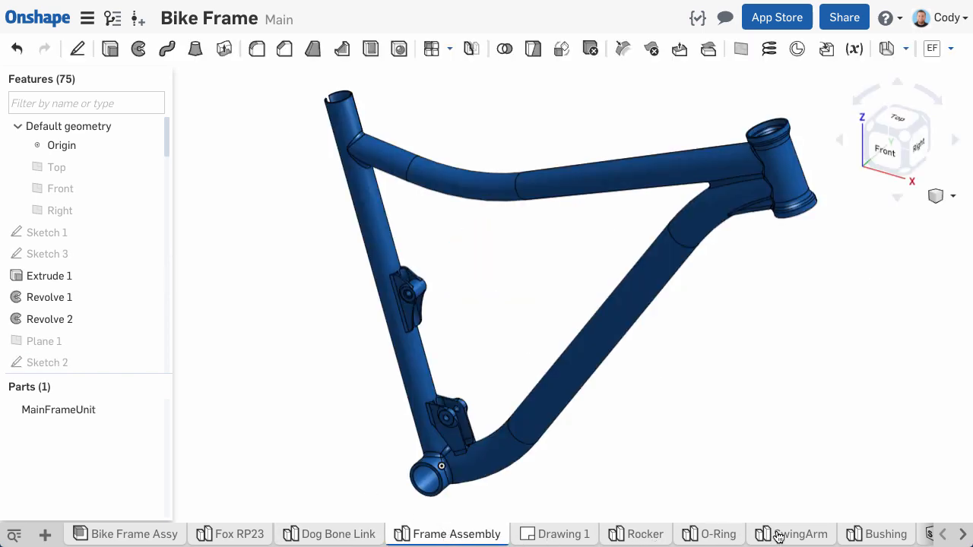
{"action": "left_click", "coordinate": [802, 535]}
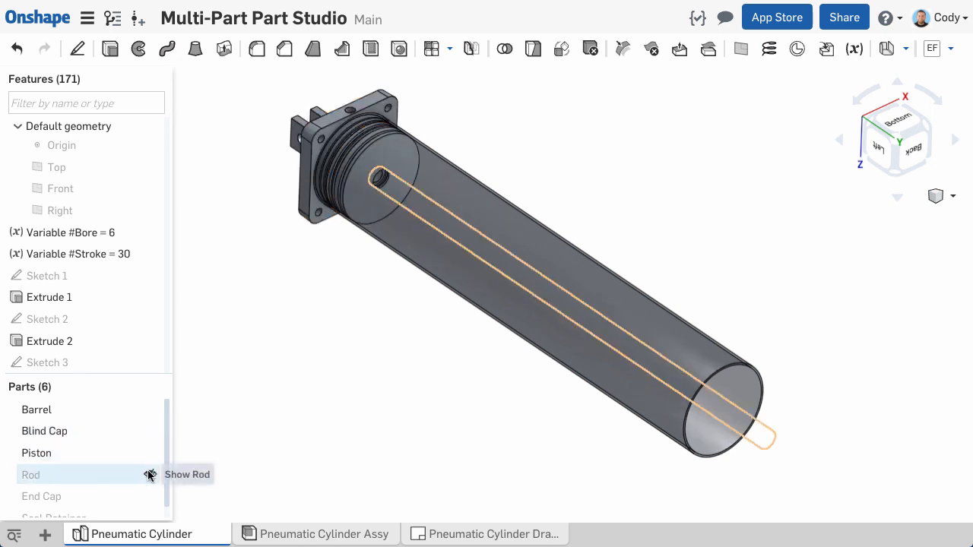
Unhide the Rod and End Cap parts from the Parts list.
{"action": "left_click", "coordinate": [150, 475]}
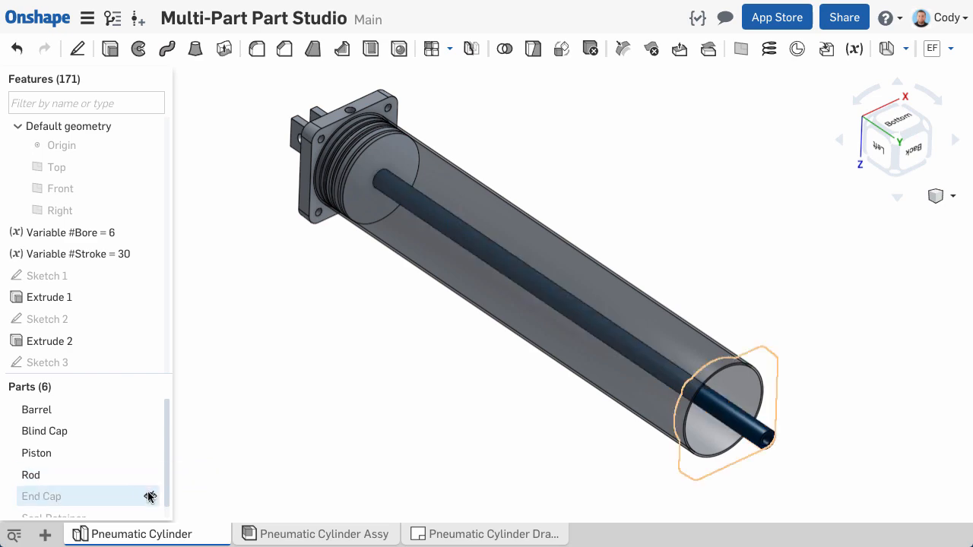
{"action": "left_click", "coordinate": [151, 496]}
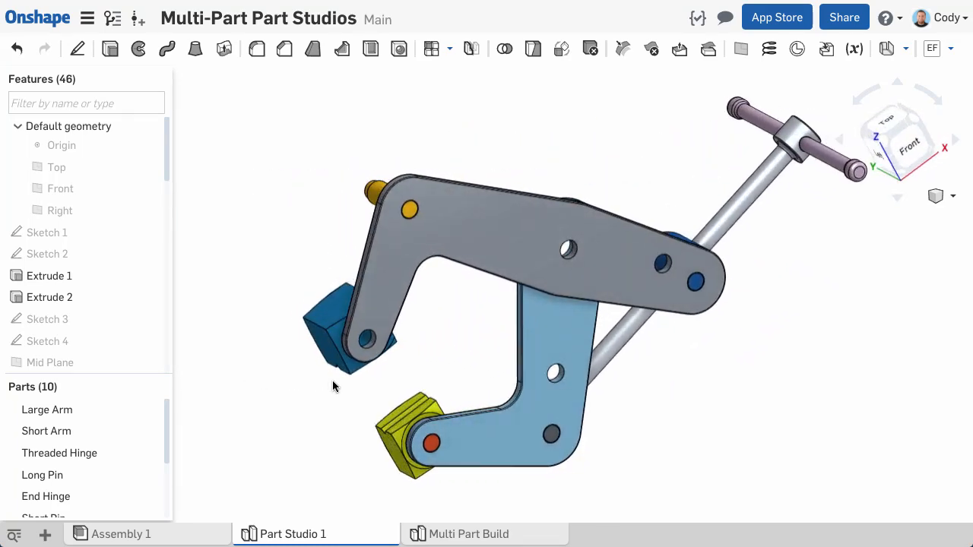
{"action": "left_click_drag", "start_coordinate": [335, 384], "coordinate": [348, 388]}
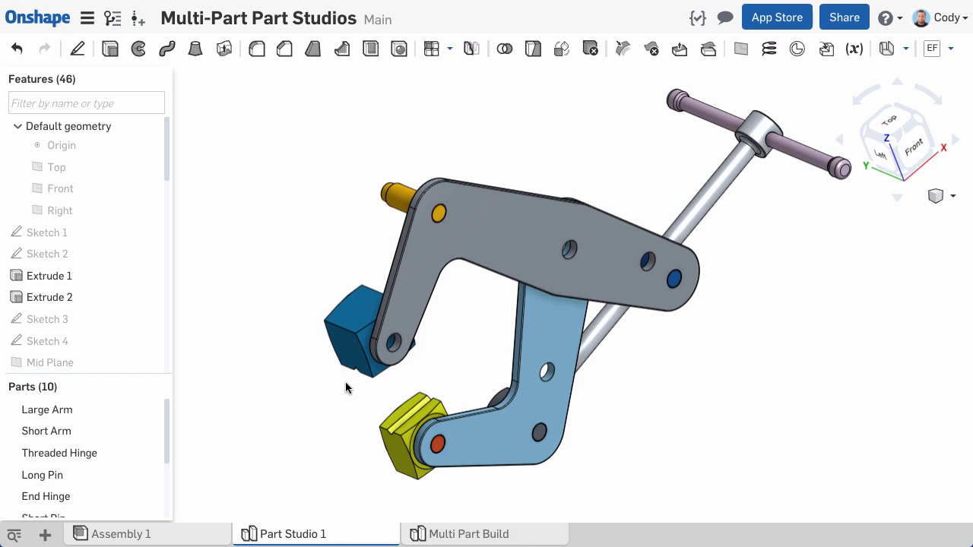
{"action": "left_click", "coordinate": [48, 232]}
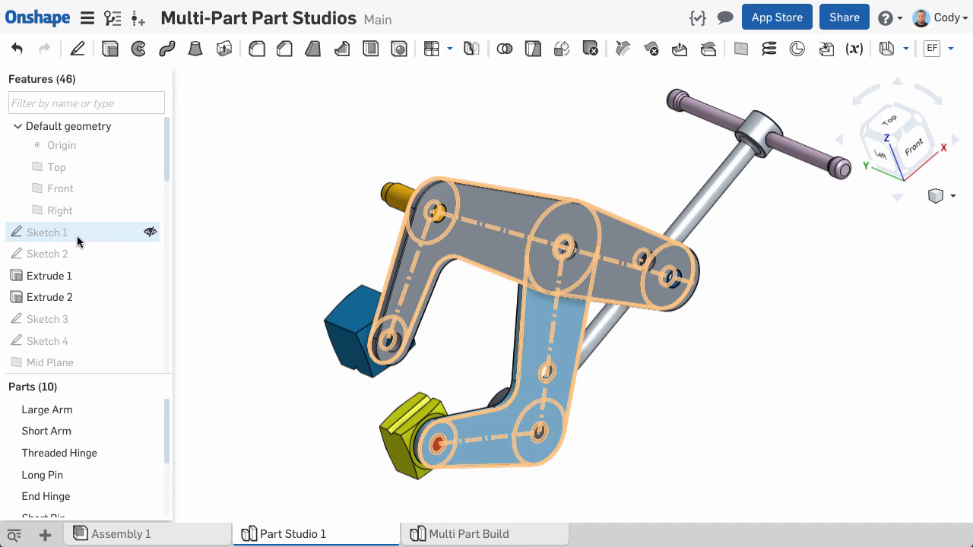
{"action": "double_click", "coordinate": [47, 231]}
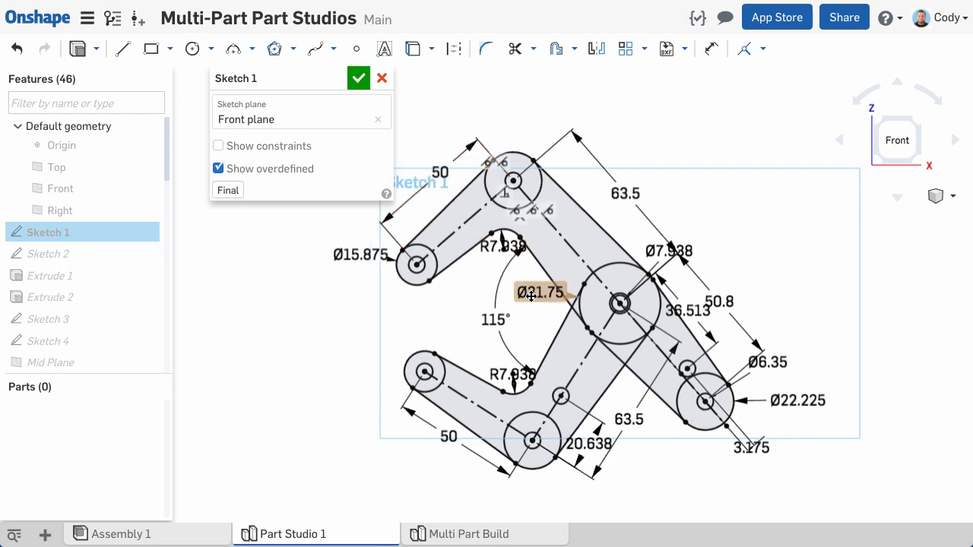
{"action": "left_click", "coordinate": [358, 77]}
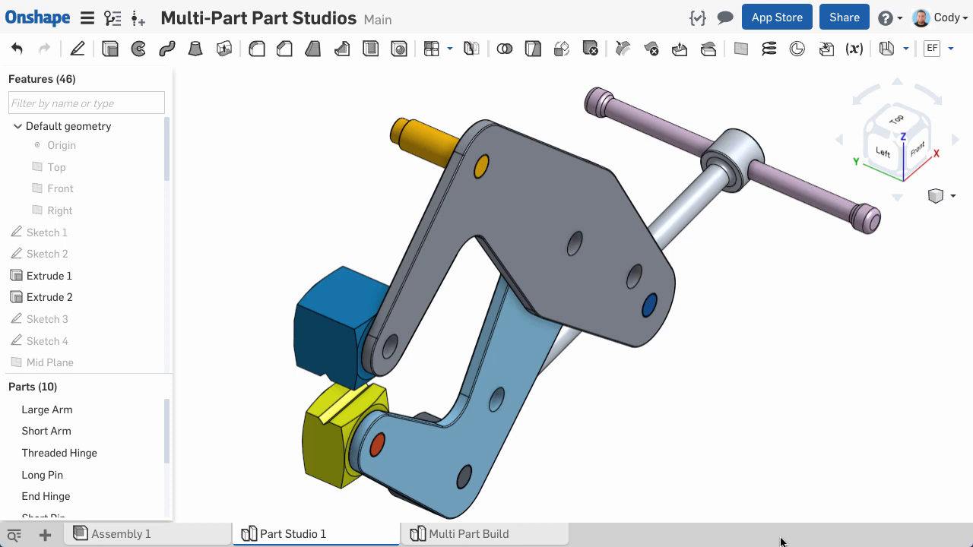
{"action": "mouse_move", "coordinate": [780, 513]}
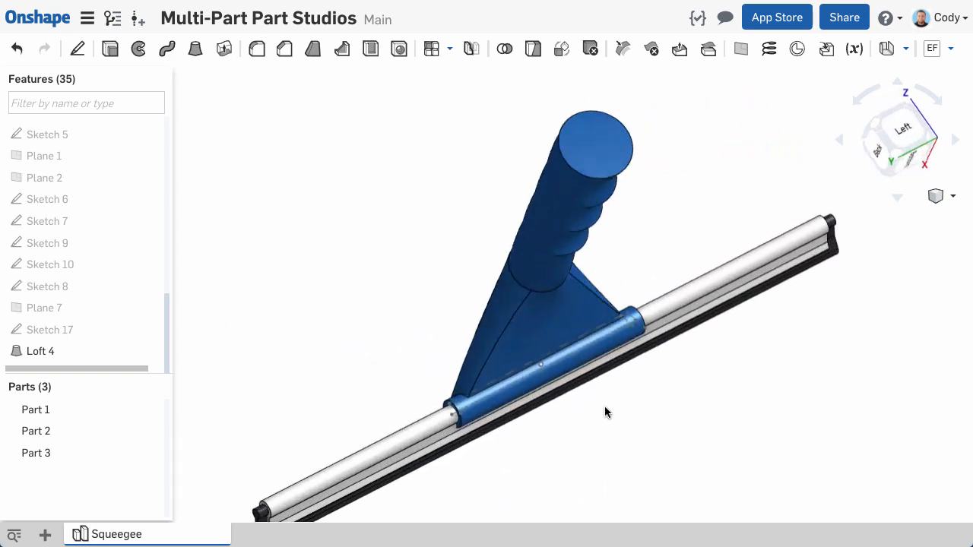
Split squeegee Part 1 with Plane 5 as the splitting tool.
{"action": "left_click", "coordinate": [36, 410]}
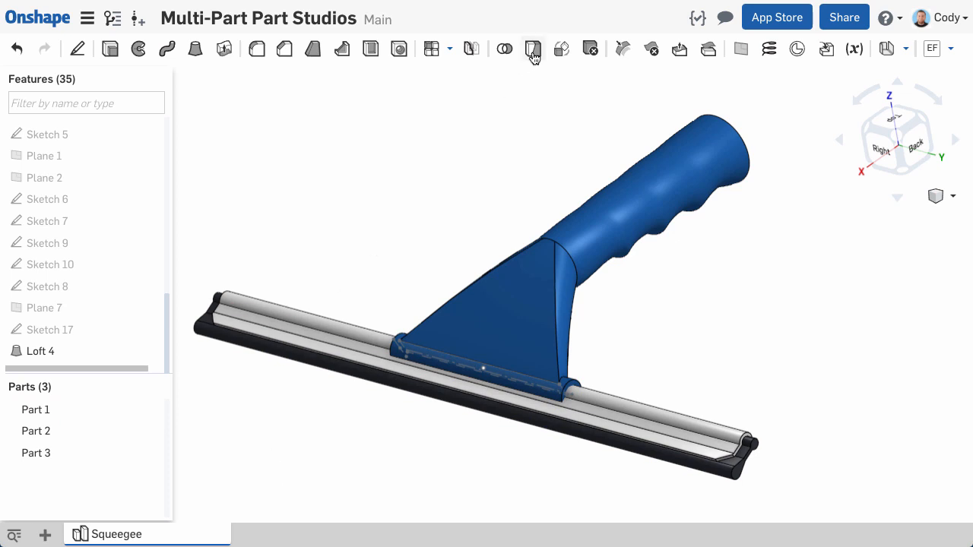
{"action": "left_click", "coordinate": [533, 48]}
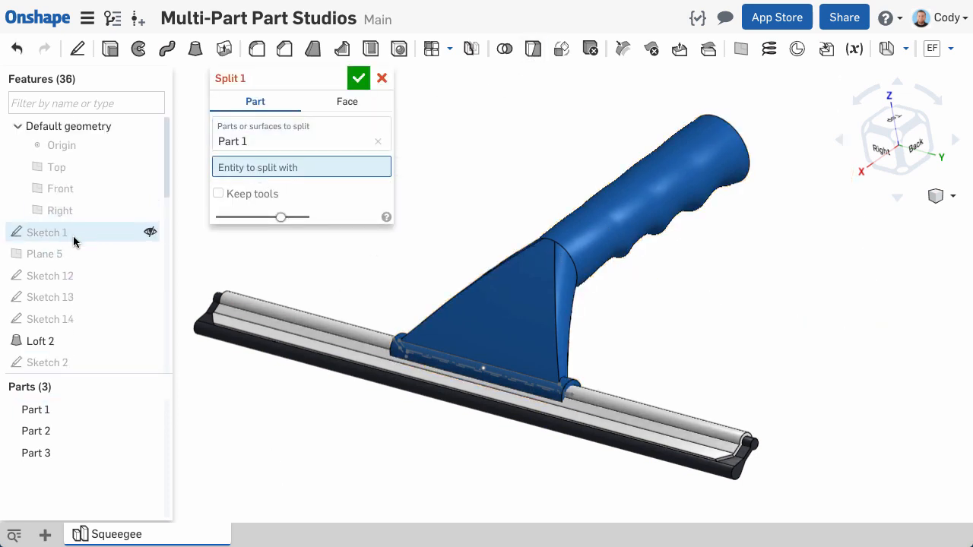
{"action": "left_click", "coordinate": [44, 254]}
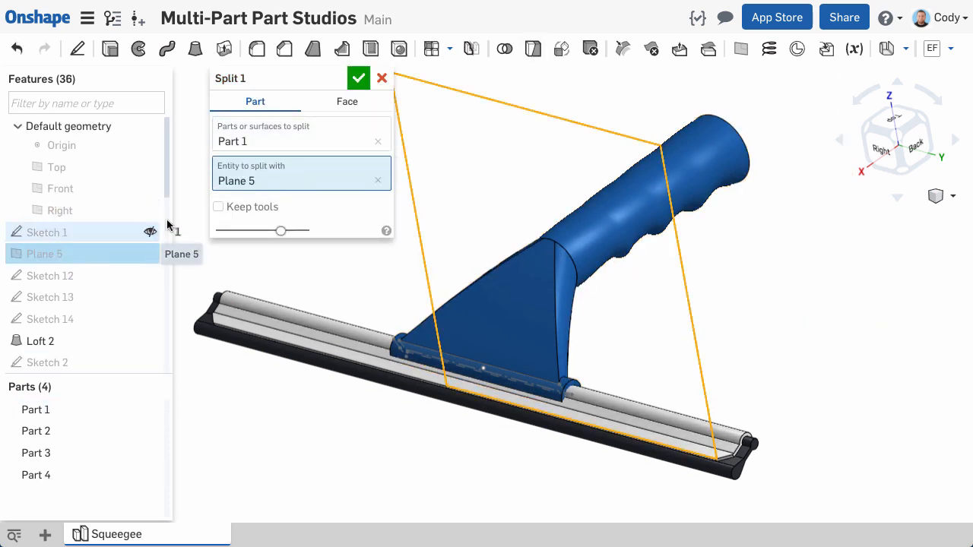
{"action": "left_click", "coordinate": [358, 78]}
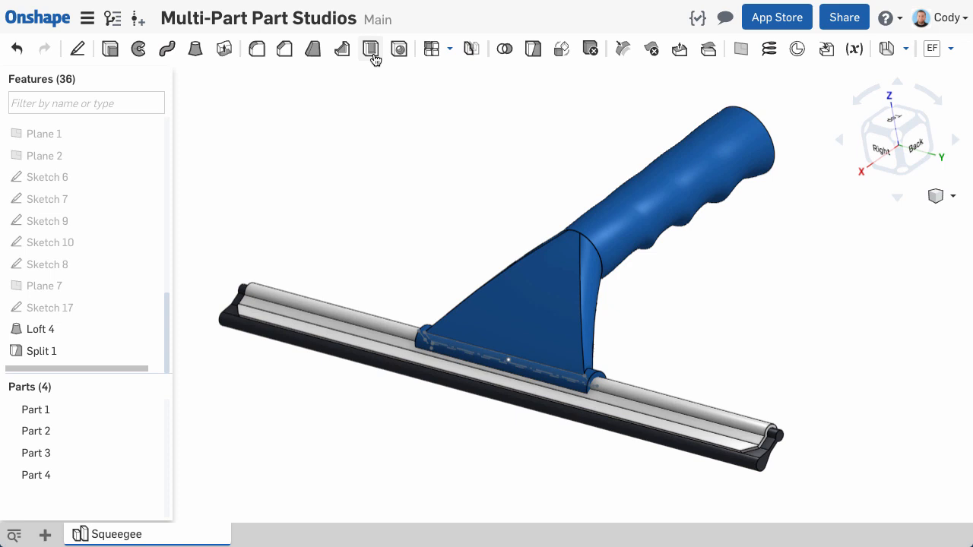
Shell the split squeegee body with a 2.5 mm wall.
{"action": "left_click", "coordinate": [371, 48]}
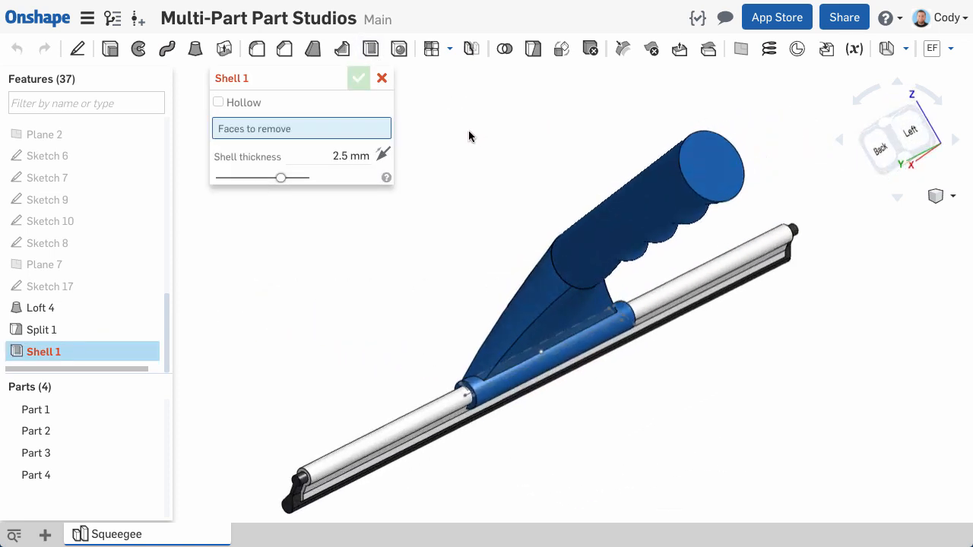
{"action": "left_click", "coordinate": [705, 168]}
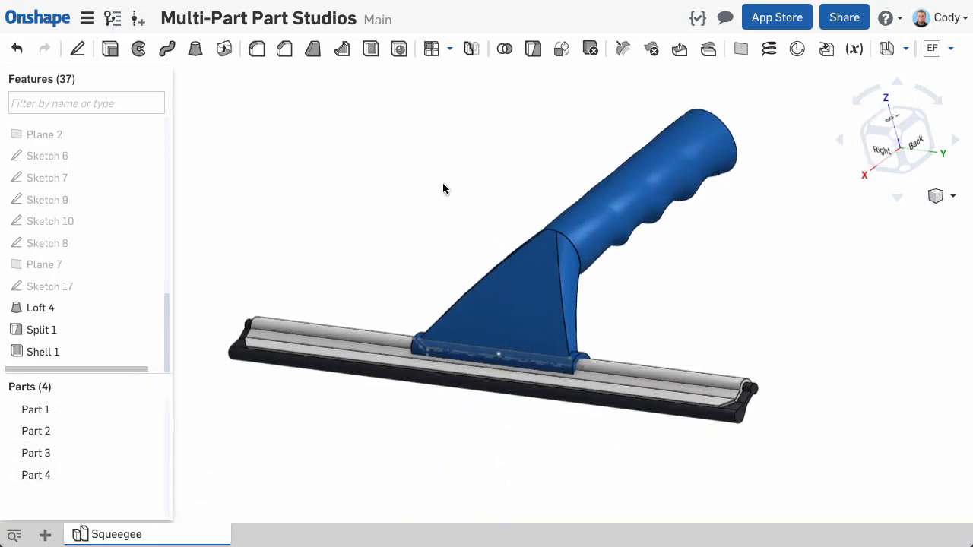
{"action": "mouse_move", "coordinate": [505, 49]}
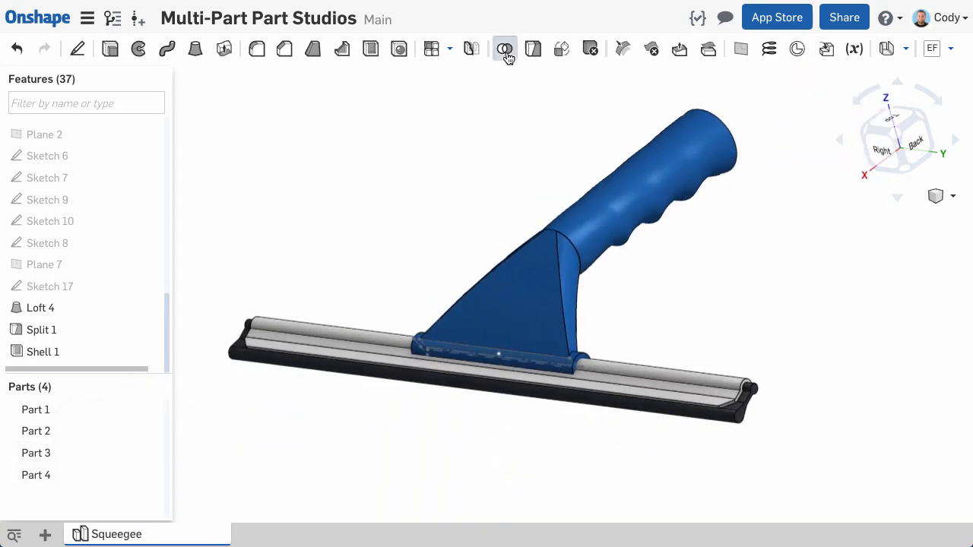
Union Part 3 and Part 4 with a Boolean, then clear the selection.
{"action": "left_click", "coordinate": [504, 49]}
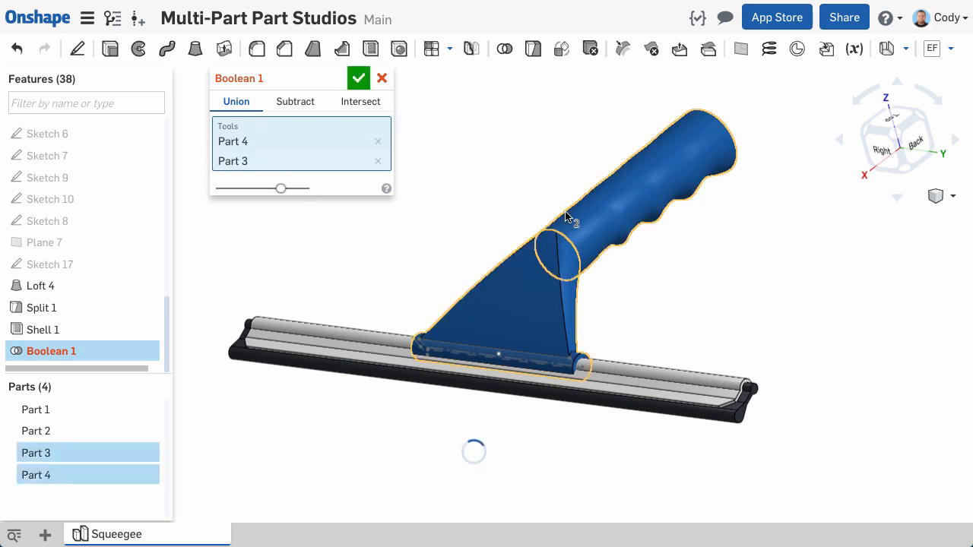
{"action": "left_click", "coordinate": [358, 77]}
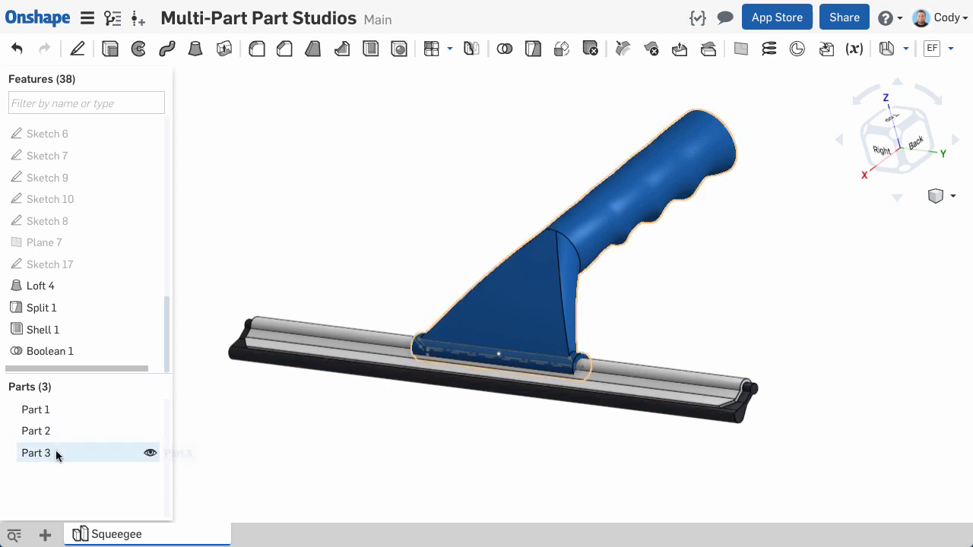
{"action": "left_click", "coordinate": [35, 453]}
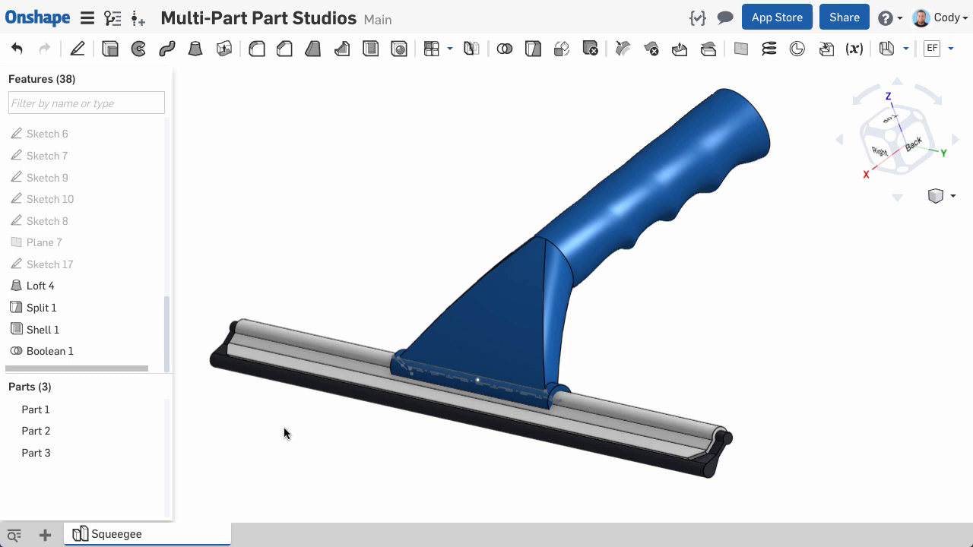
{"action": "mouse_move", "coordinate": [143, 373]}
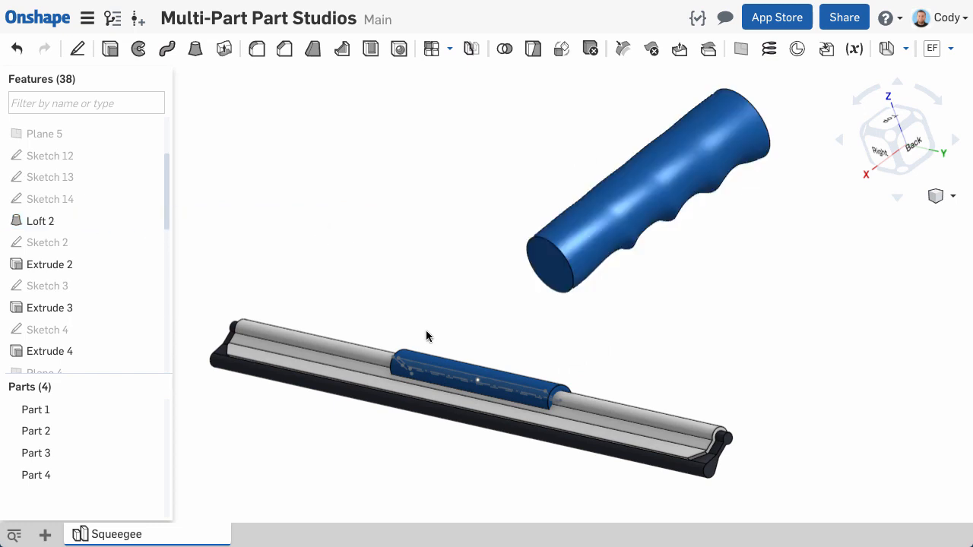
{"action": "mouse_move", "coordinate": [302, 242]}
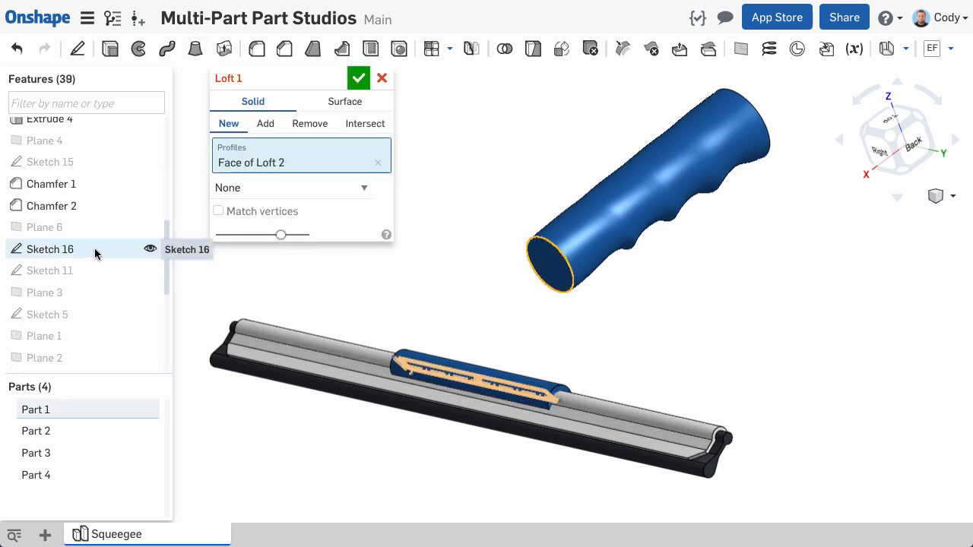
Roll back the squeegee feature history to before Loft 1.
{"action": "left_click", "coordinate": [49, 249]}
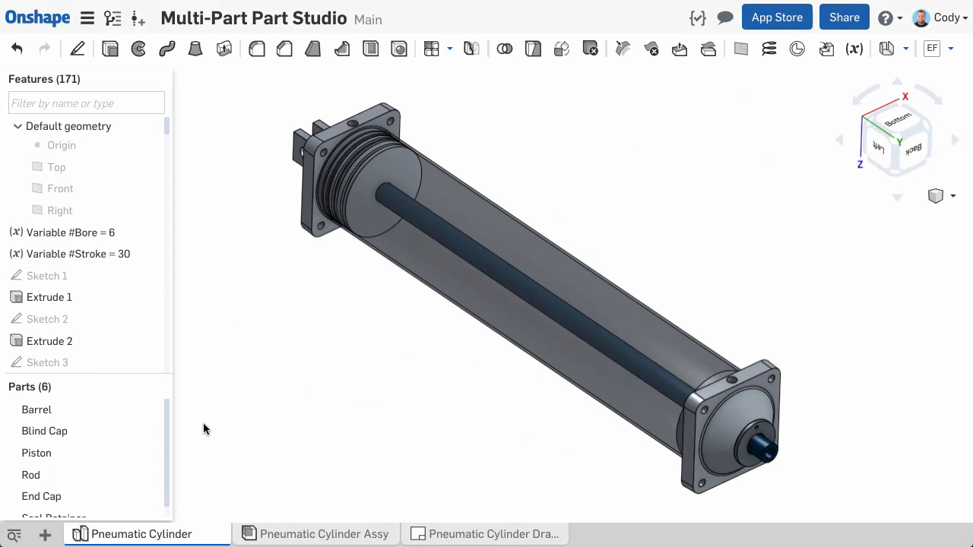
Set the Barrel part's Part number property to B1523 and save.
{"action": "right_click", "coordinate": [36, 410]}
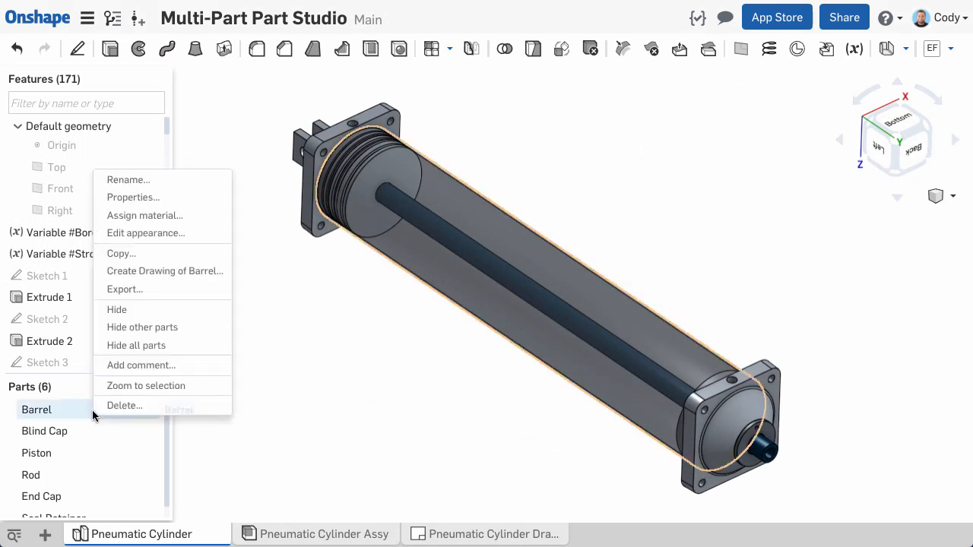
{"action": "left_click", "coordinate": [133, 197]}
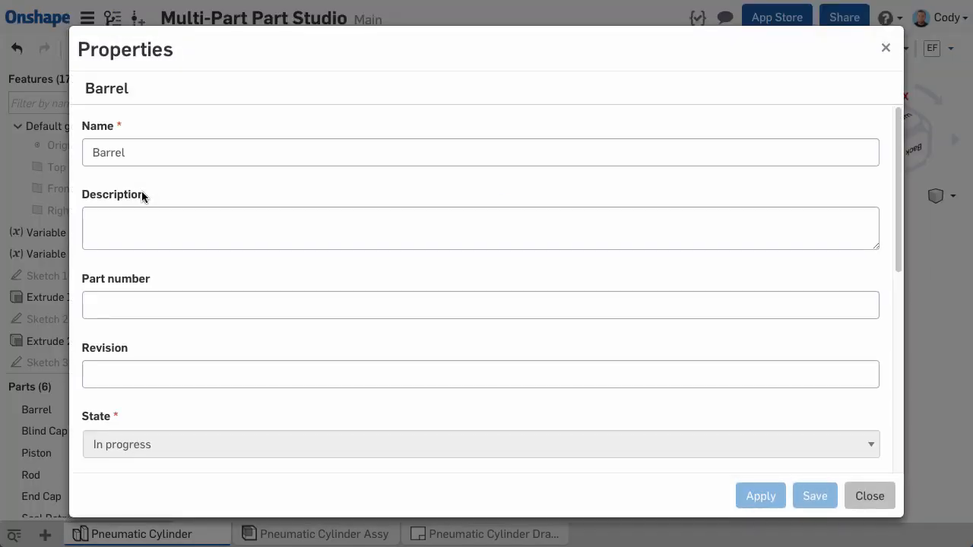
{"action": "type", "text": "B"}
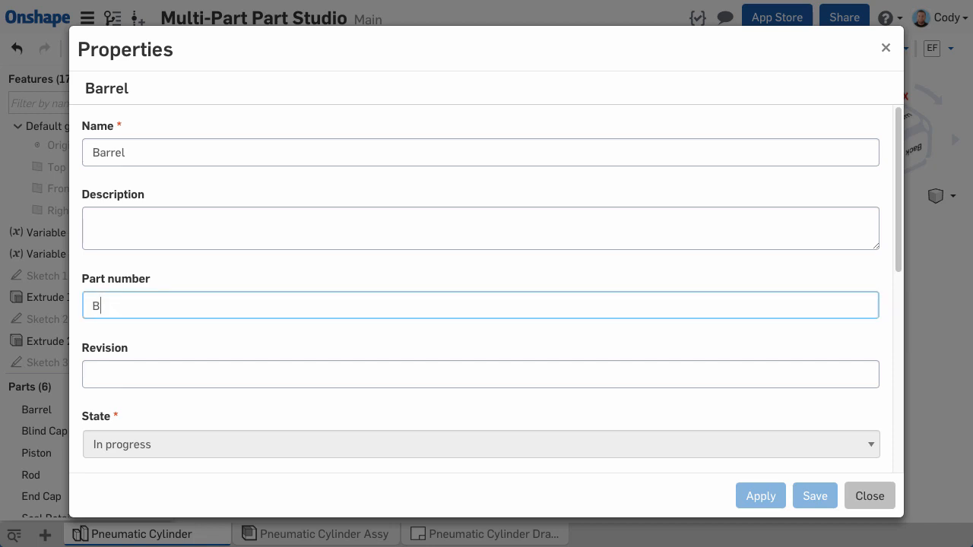
{"action": "type", "text": "1523"}
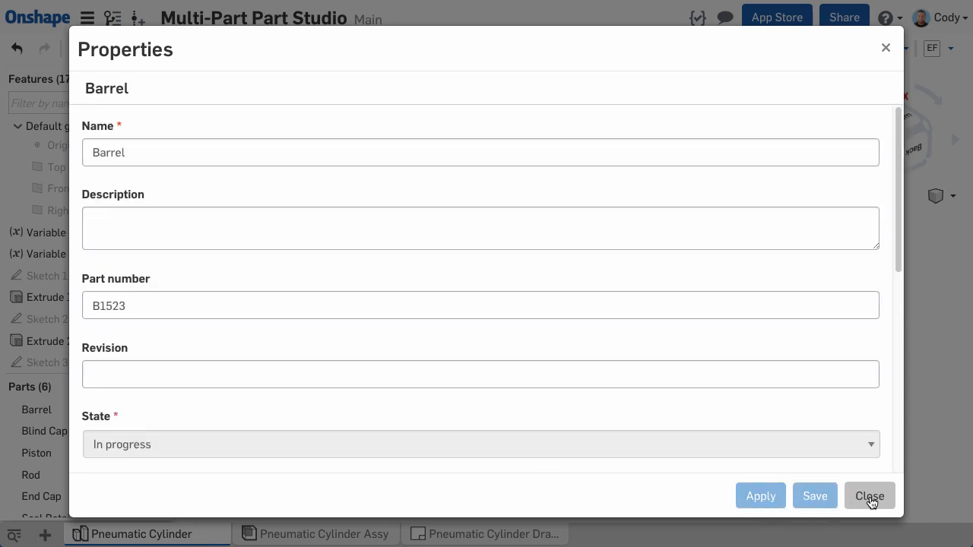
{"action": "left_click", "coordinate": [868, 495]}
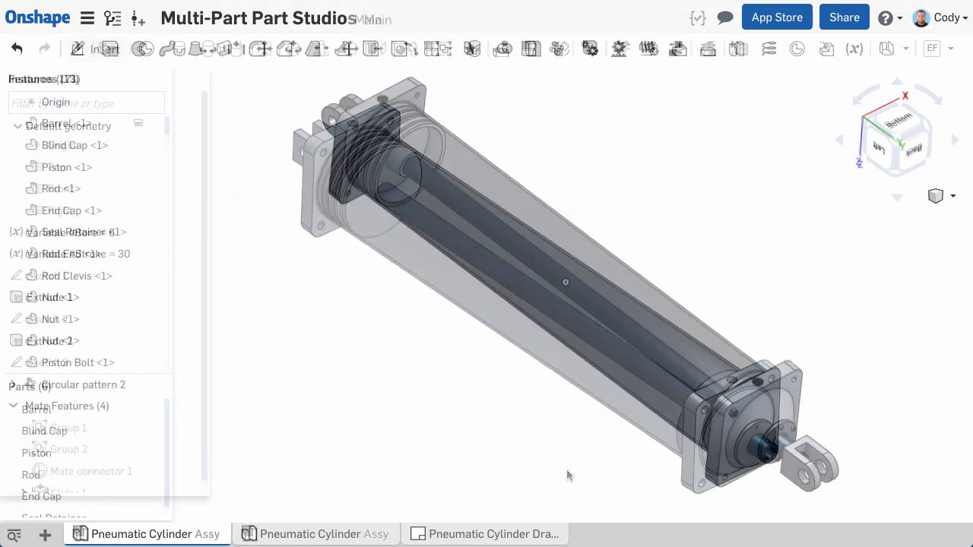
Circular-pattern the Tie Rod four times around the End Cap axis.
{"action": "left_click", "coordinate": [95, 49]}
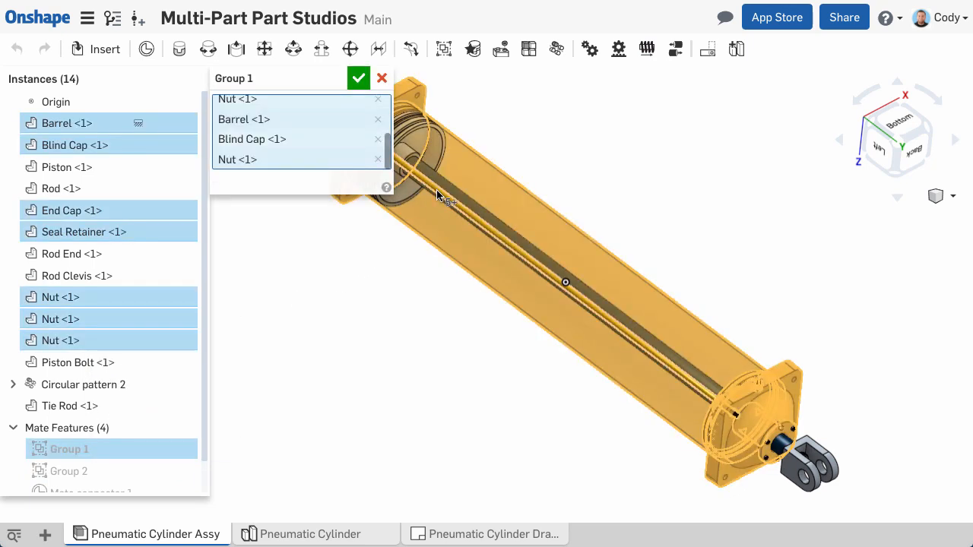
{"action": "left_click", "coordinate": [358, 78]}
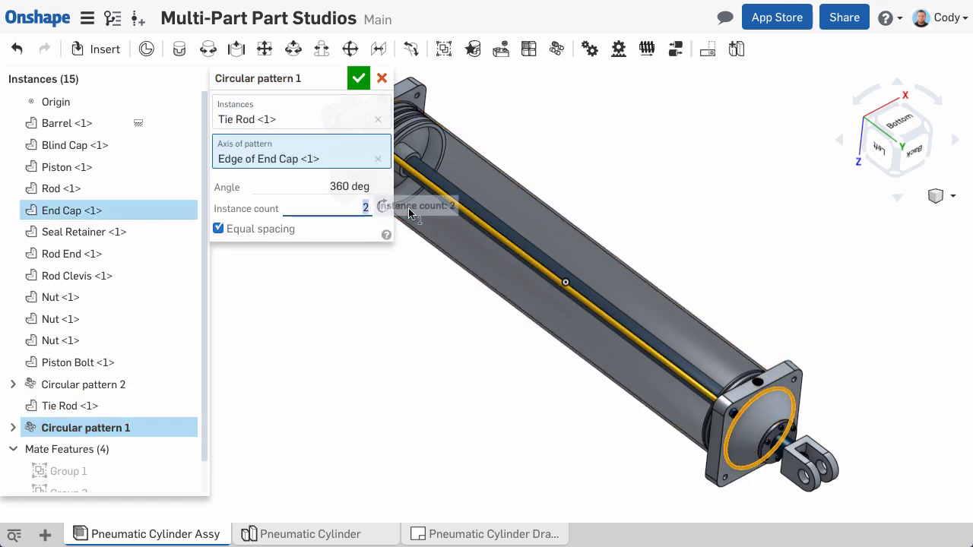
{"action": "type", "text": "4"}
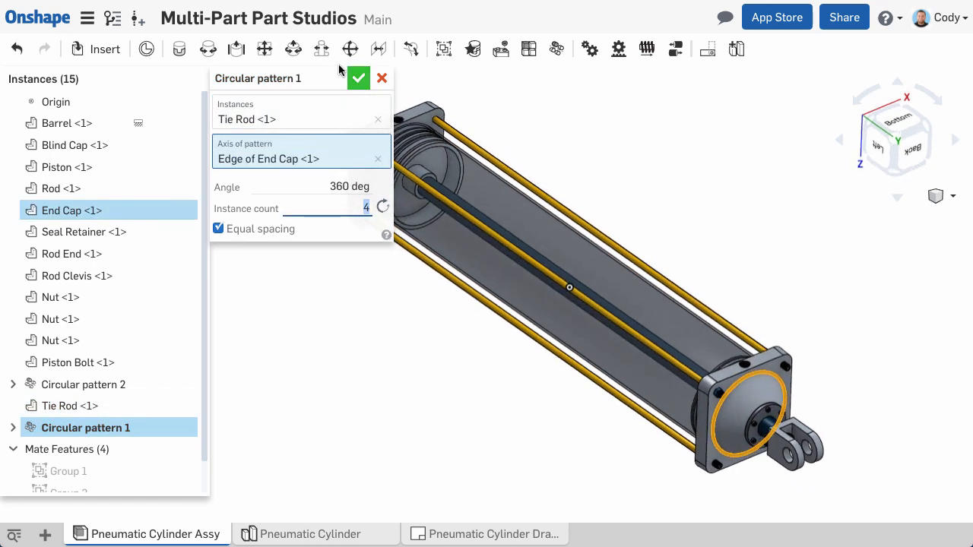
{"action": "left_click", "coordinate": [358, 78]}
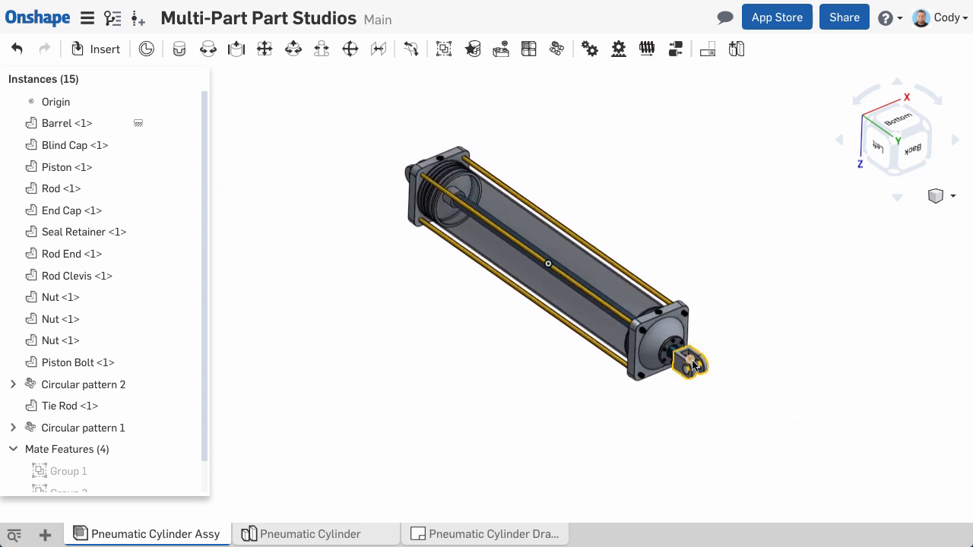